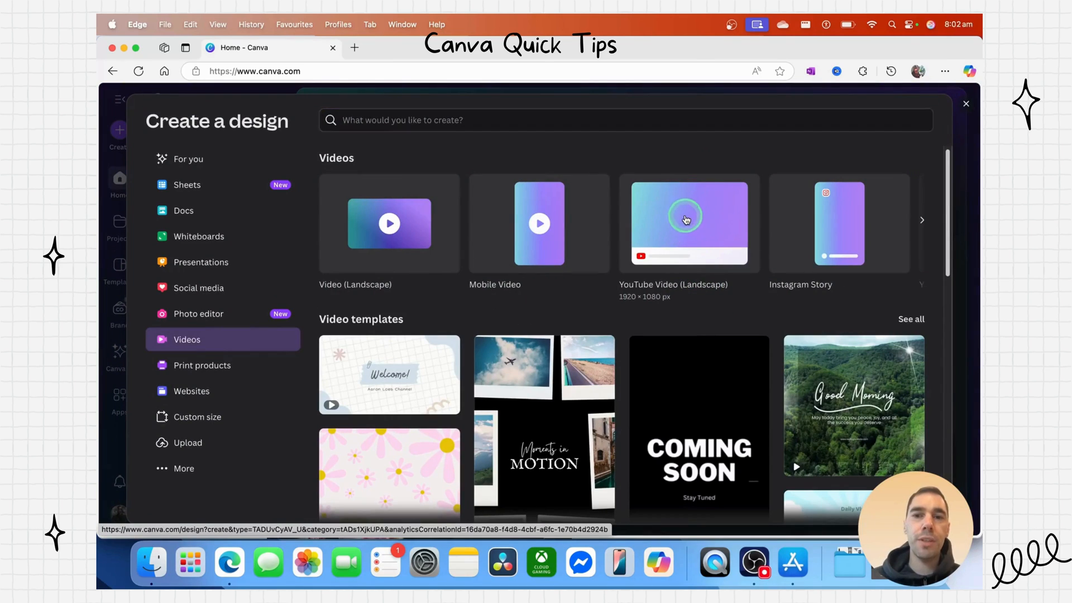
Create a new YouTube Video (Landscape) design for the talking-head clip.
click(687, 222)
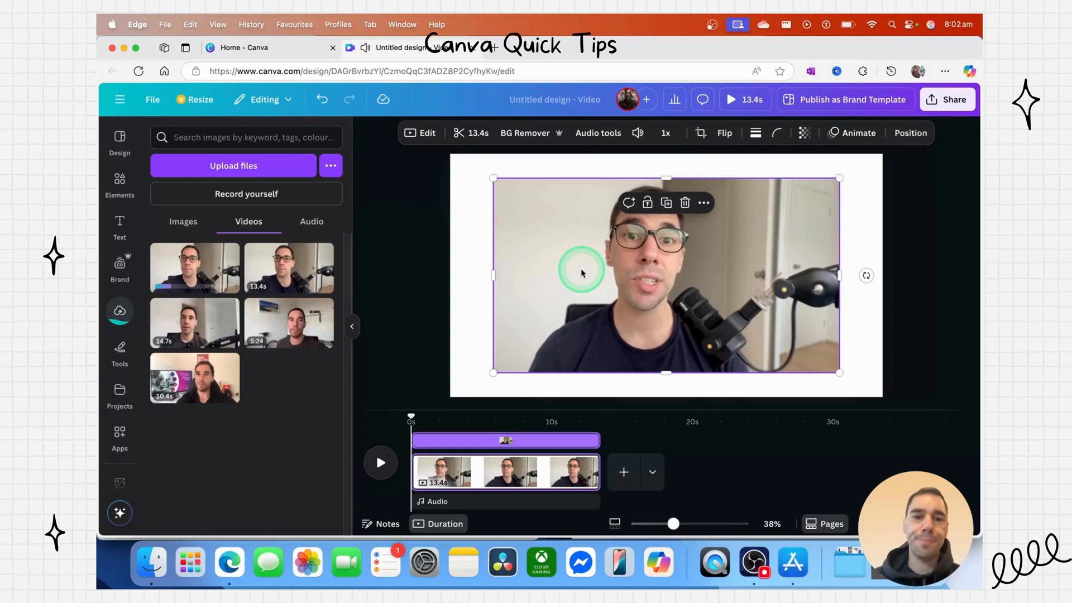
click(583, 273)
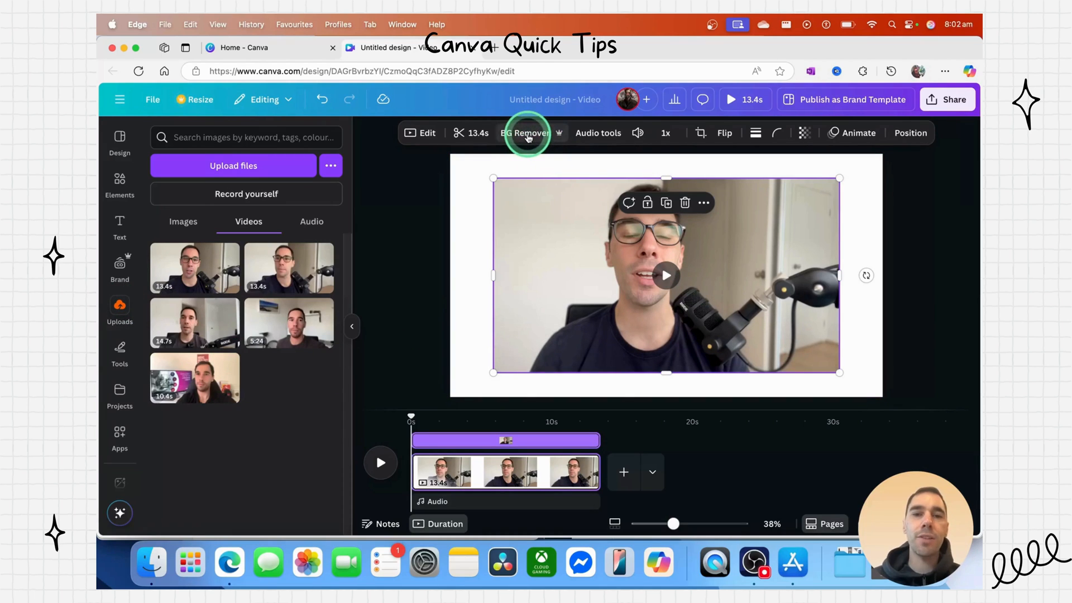
Run BG Remover on the clip so only the speaker and microphone remain on a white page.
click(525, 133)
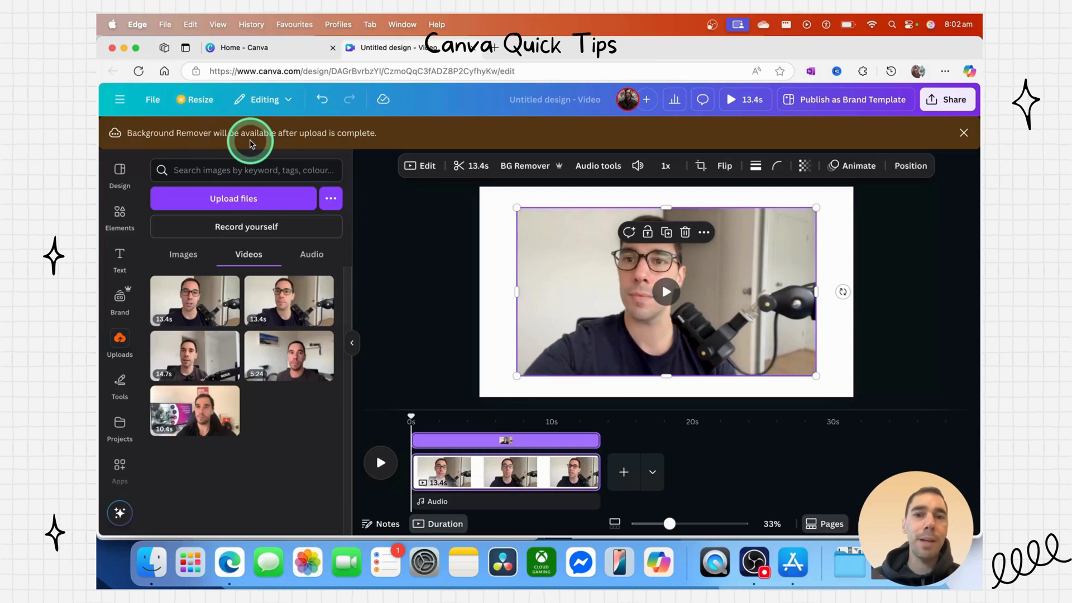
click(964, 133)
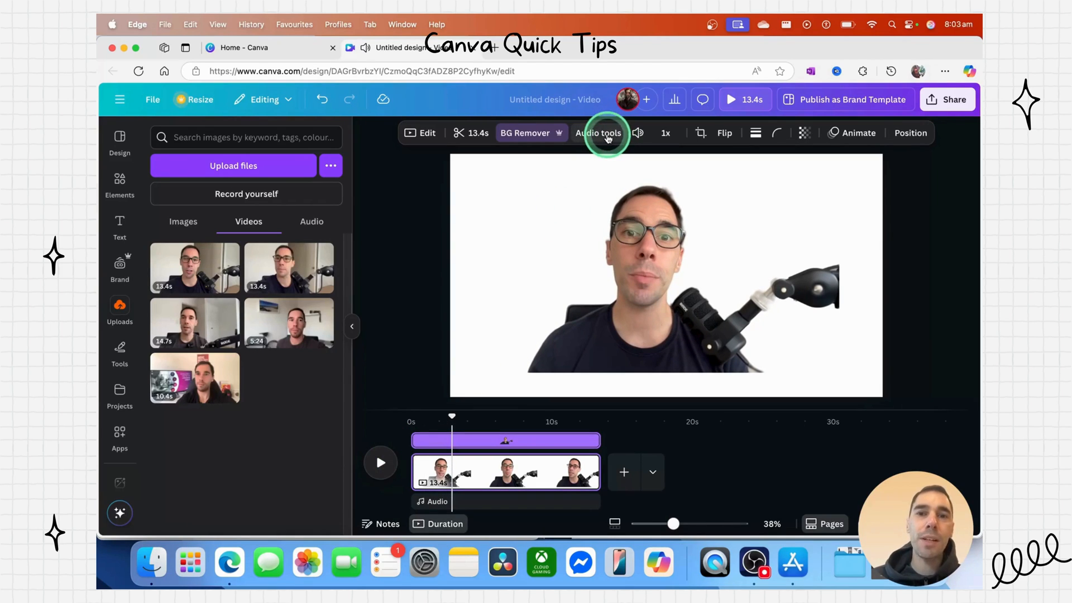
Turn on the Enhance voice toggle in the clip's Audio tools.
click(599, 133)
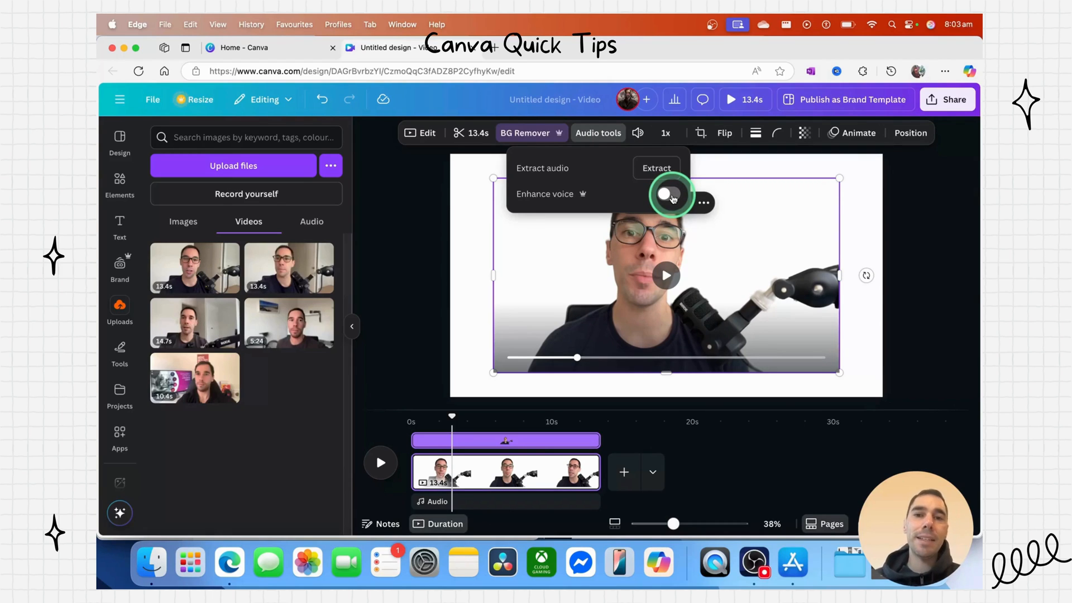
click(670, 195)
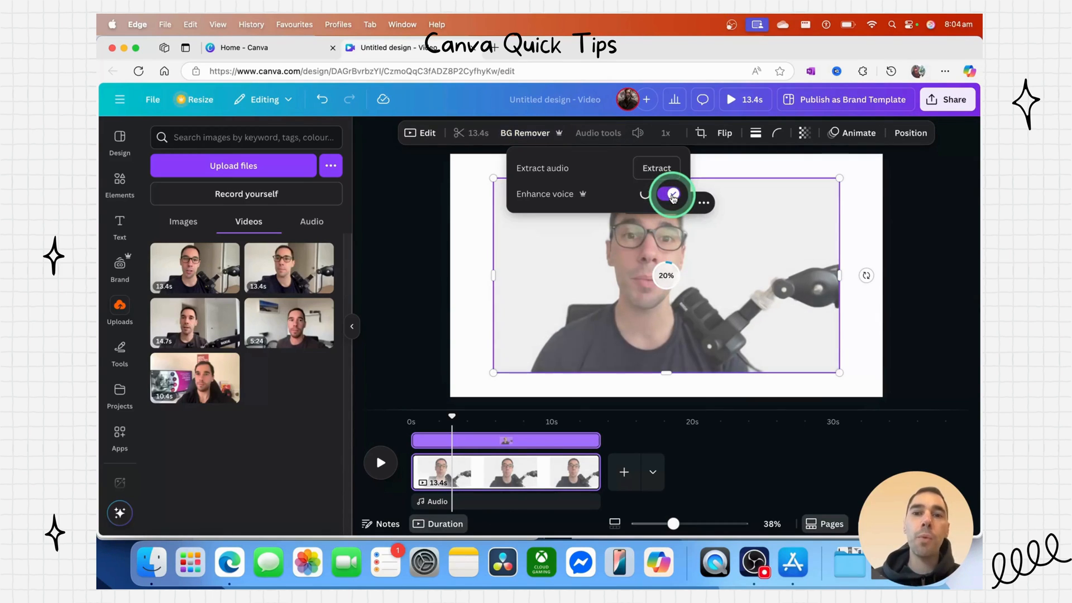
click(668, 194)
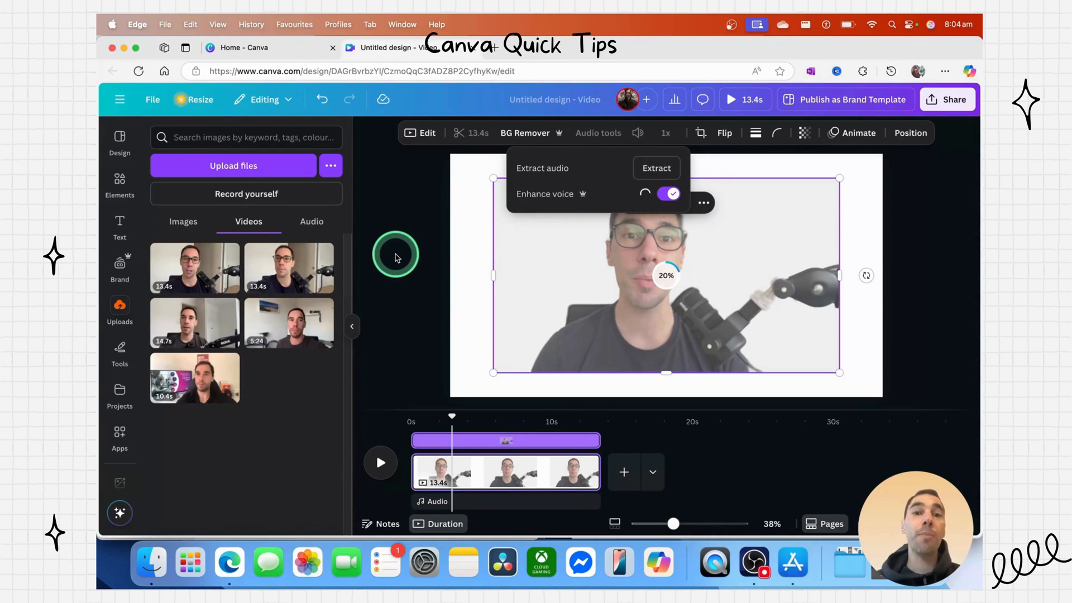
click(380, 462)
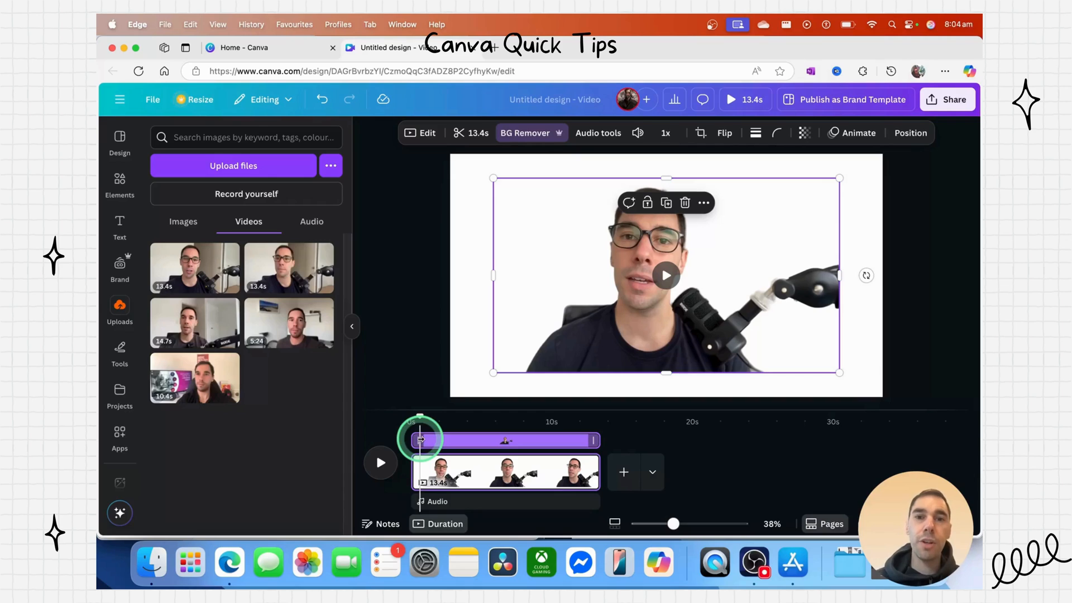
click(598, 133)
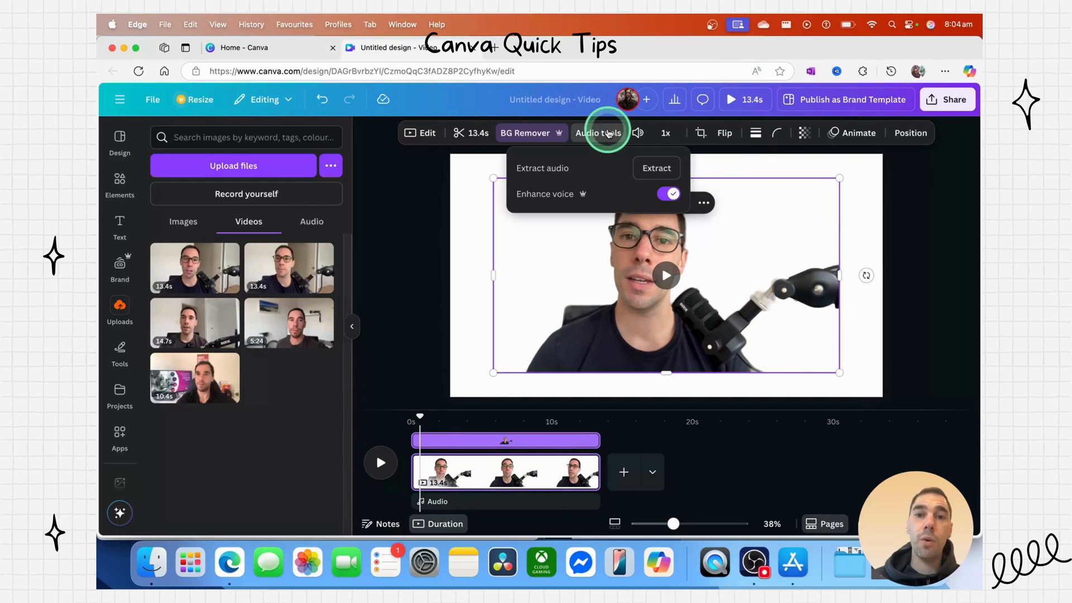